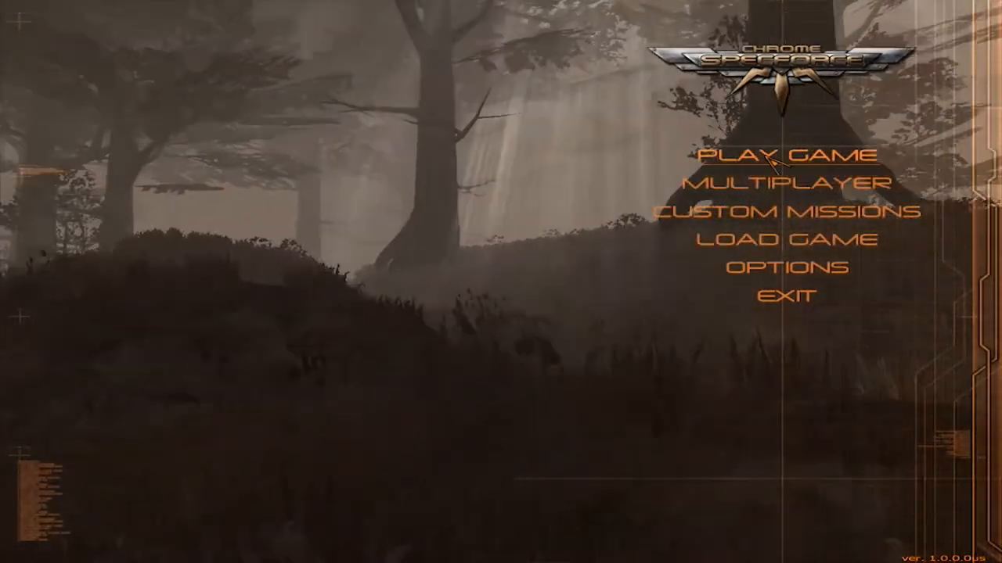
Step: Start a new single-player campaign on Medium difficulty, reaching the Episode I briefing
left_click(777, 155)
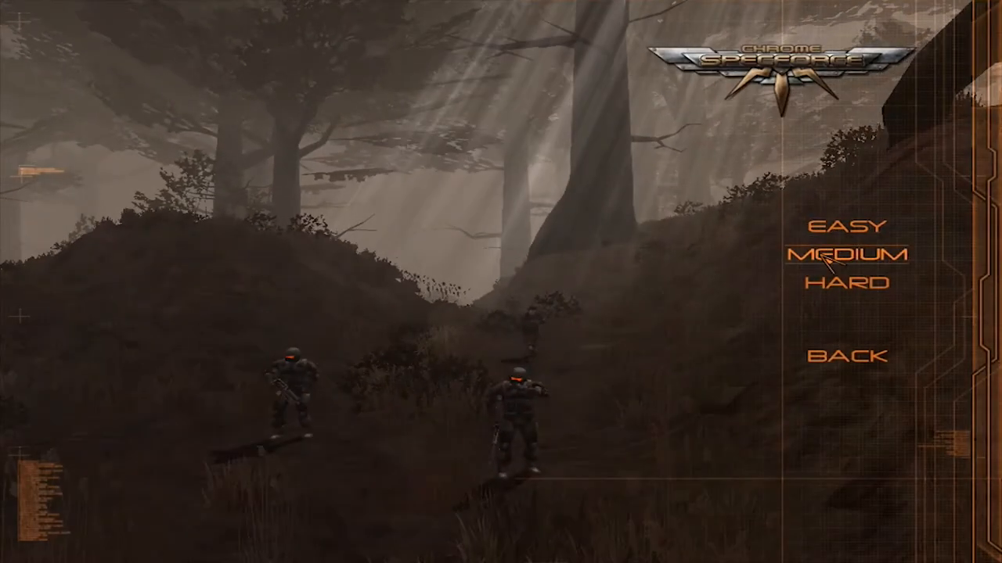
left_click(851, 254)
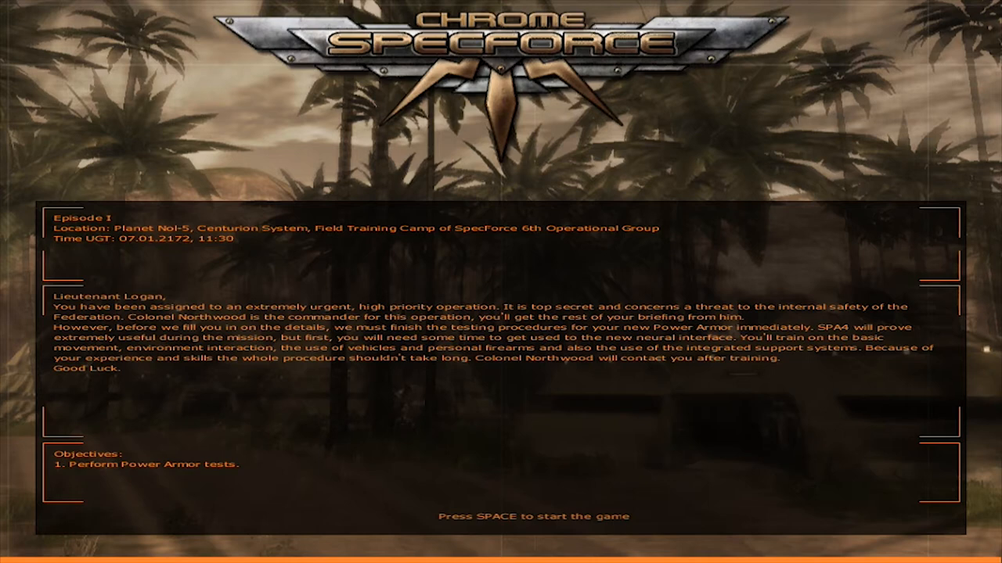
Step: Launch the field training mission from the Episode I briefing screen
key("space")
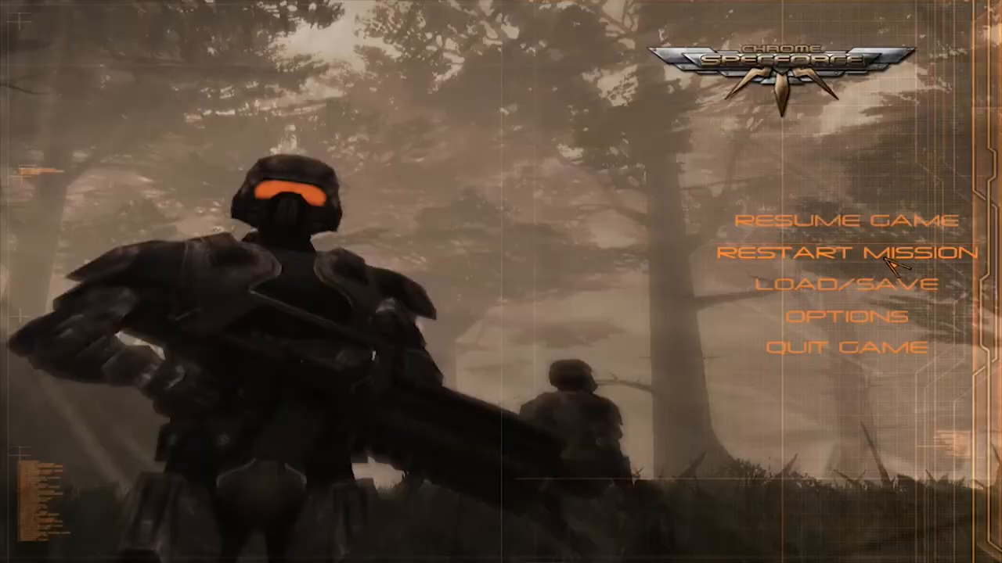
Step: Load the newest Episode 1 quick save, confirm with Yes, and dismiss the briefing to play
left_click(841, 283)
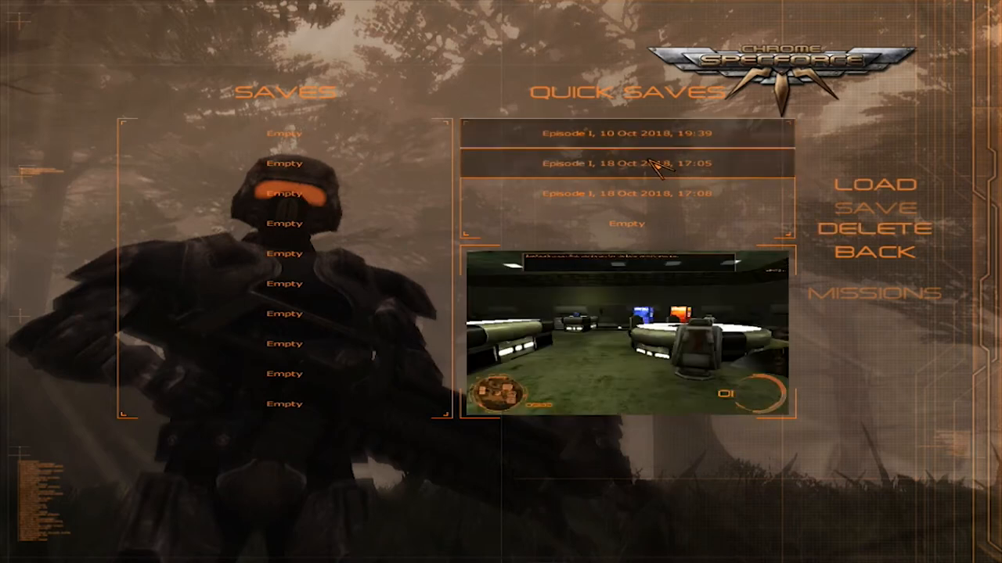
left_click(626, 194)
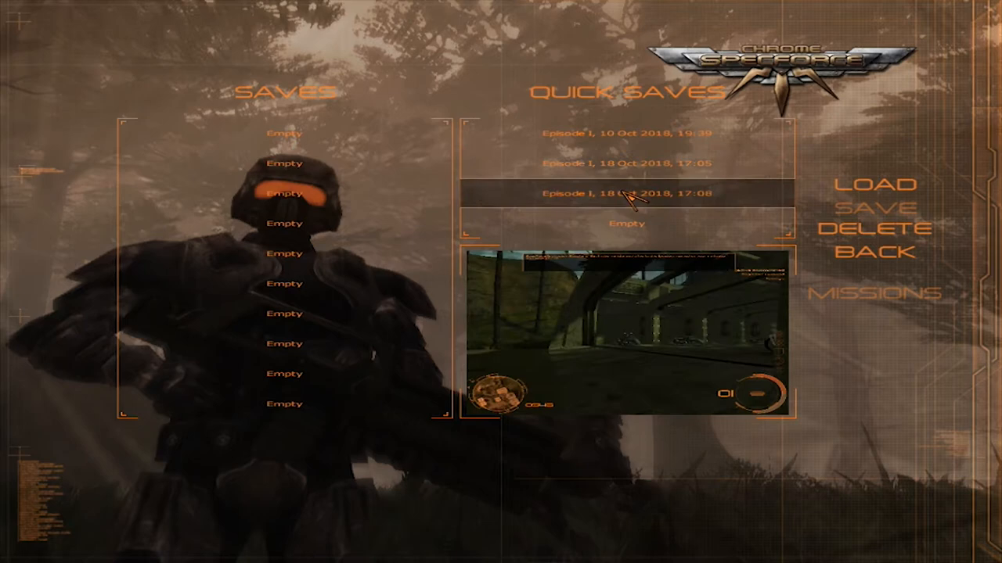
left_click(870, 184)
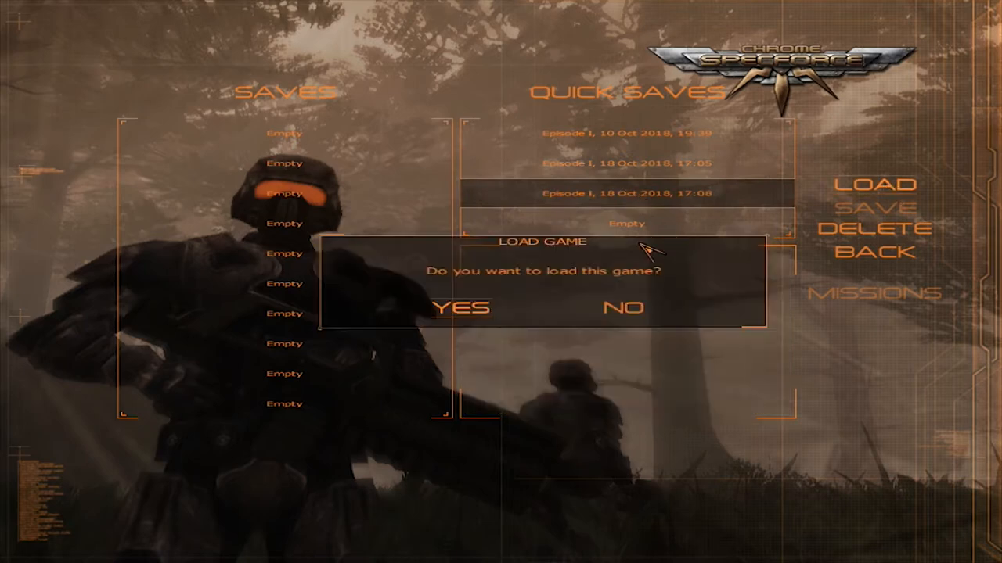
left_click(457, 308)
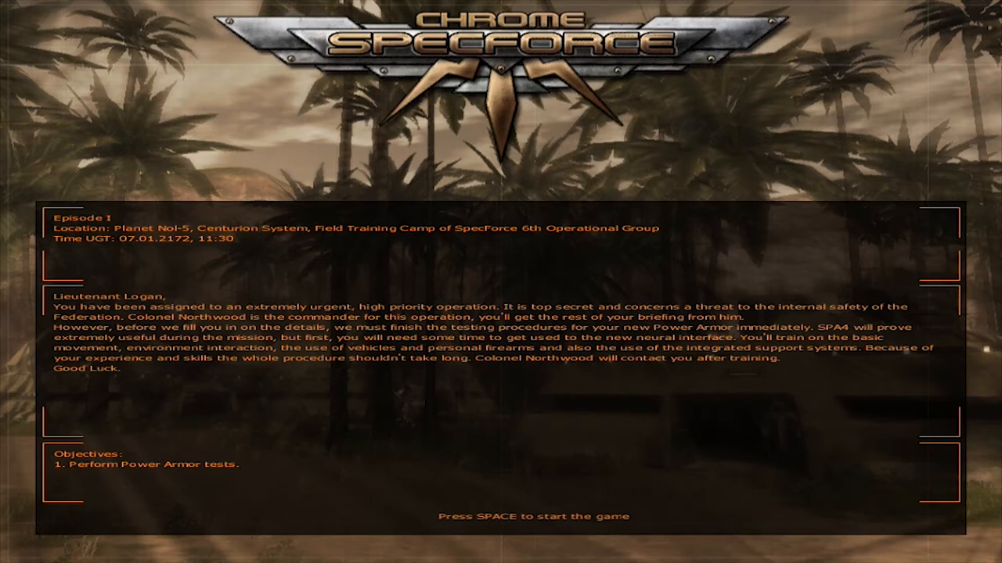
key("space")
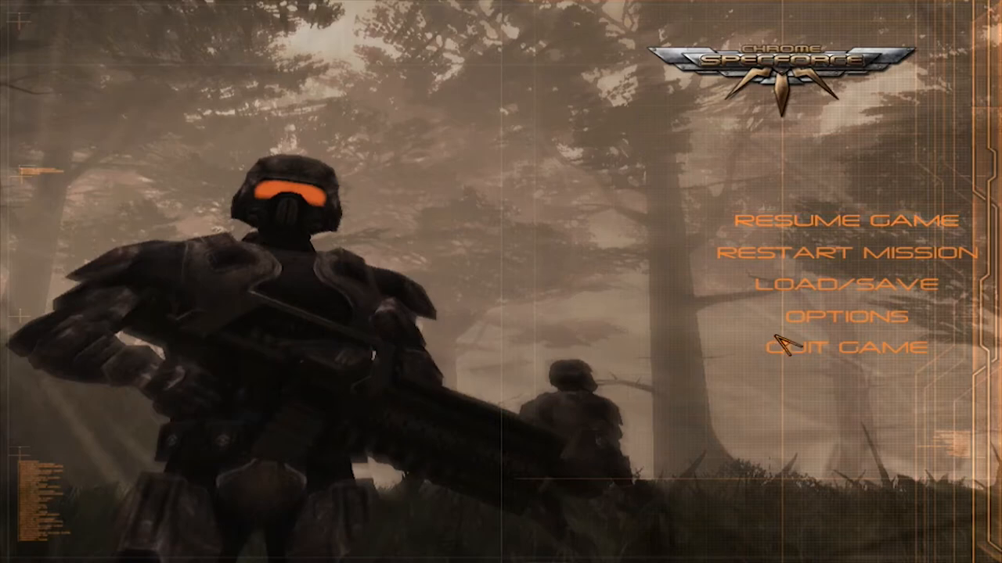
Step: Review the Controls key bindings under Options, scrolling through the full Action/Key list
left_click(830, 332)
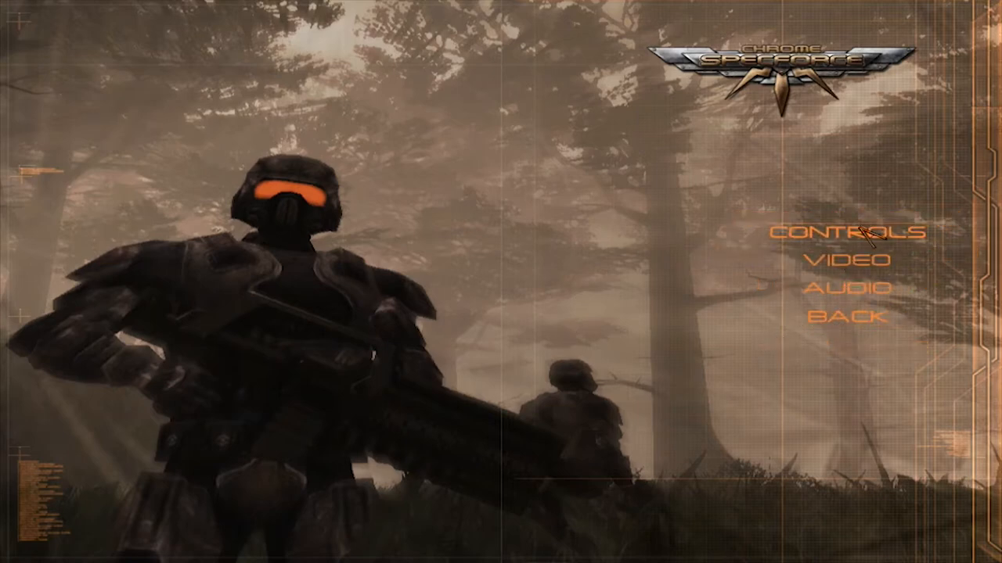
left_click(850, 235)
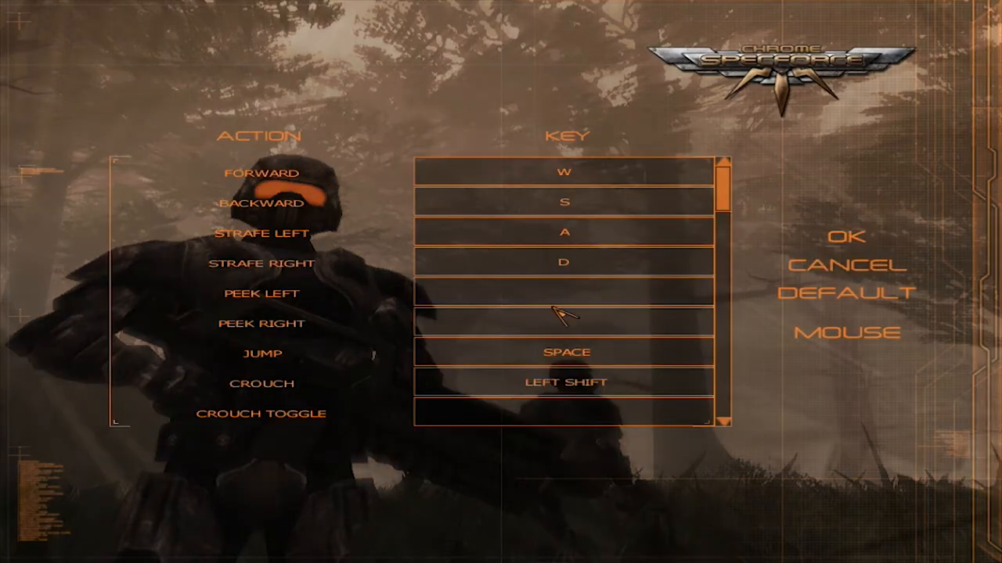
scroll("down", 3)
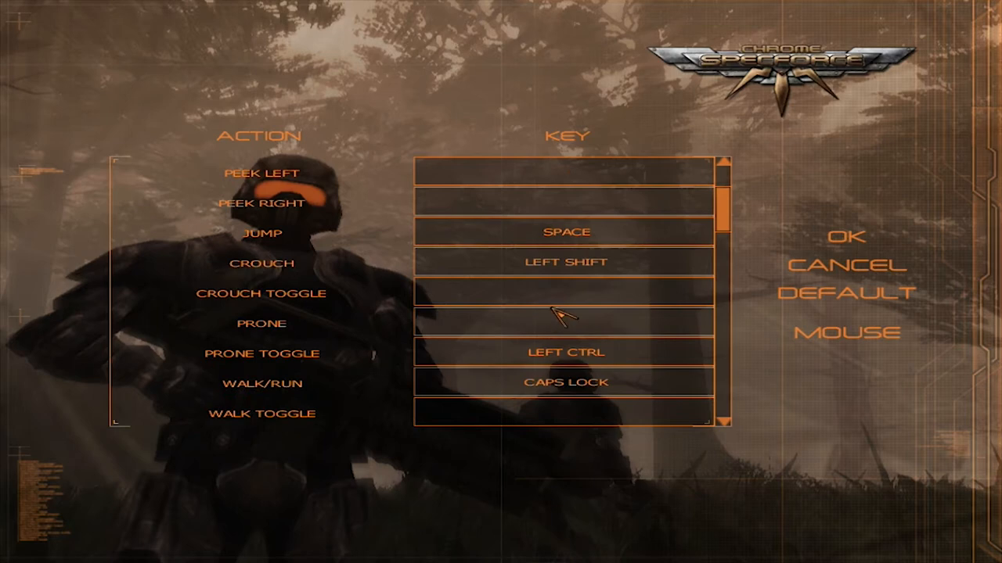
scroll("down", 3)
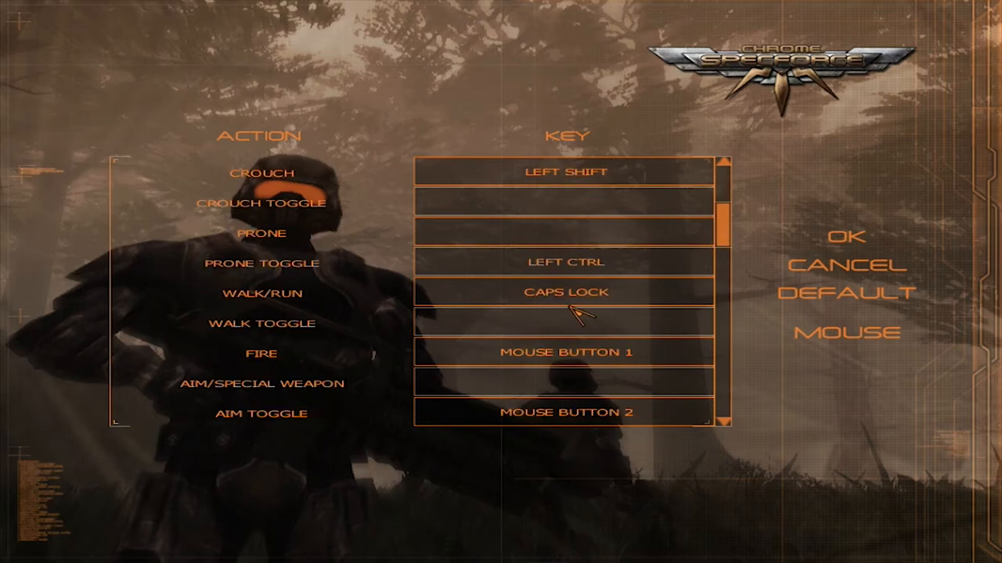
scroll("down", 3)
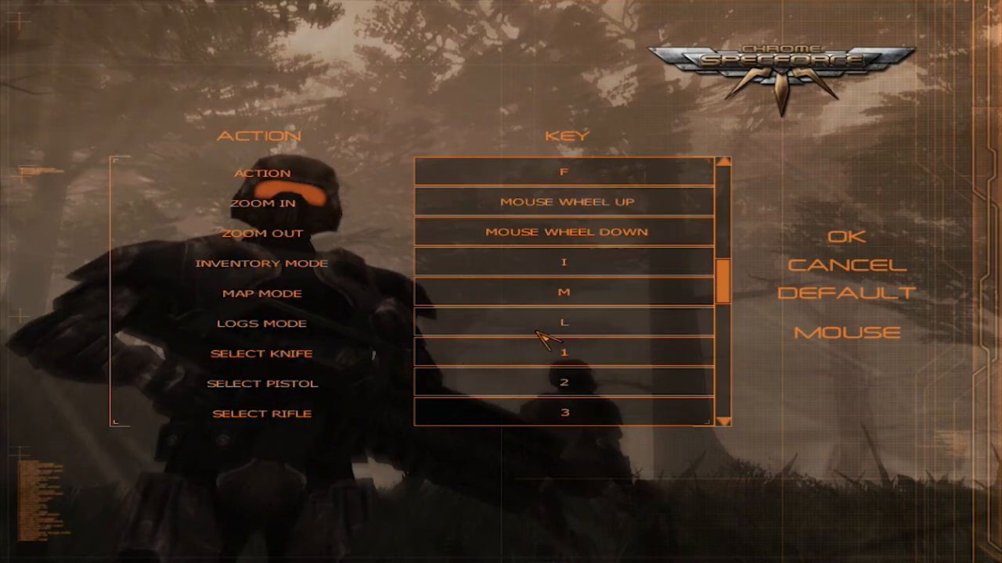
scroll("down", 3)
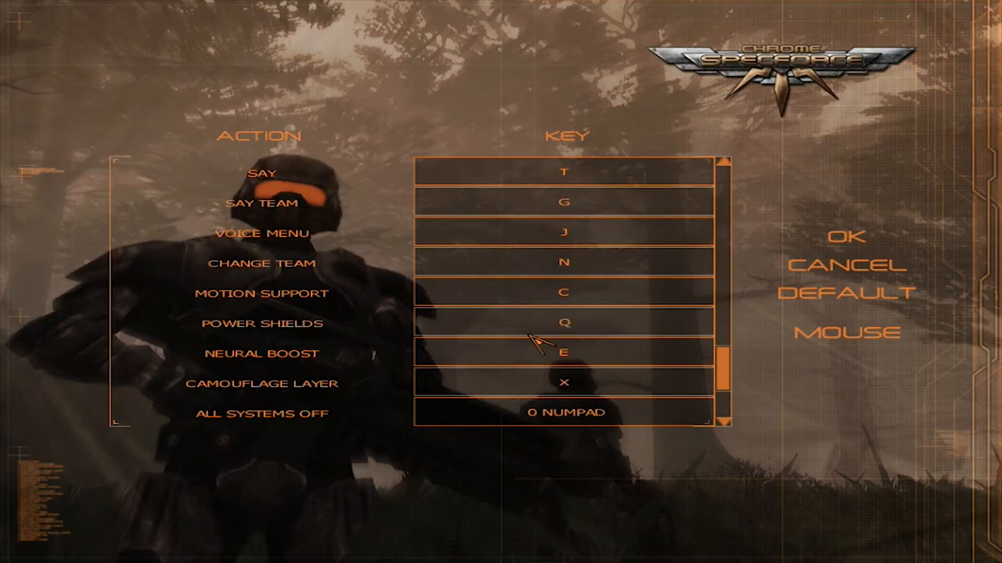
scroll("down", 3)
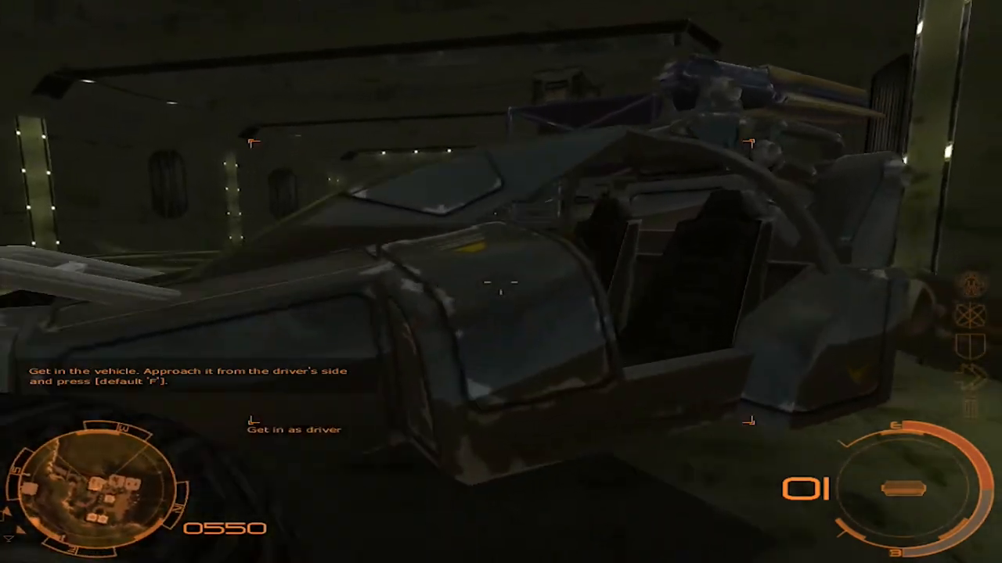
Step: Attempt to enter the hangar vehicle as its driver with the F key
key("f")
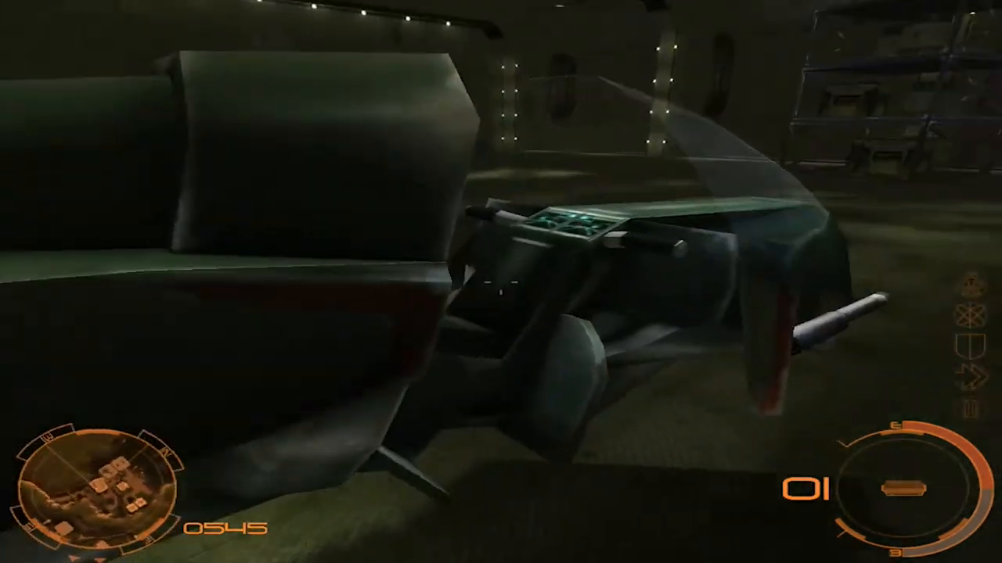
mouse_move(501, 282)
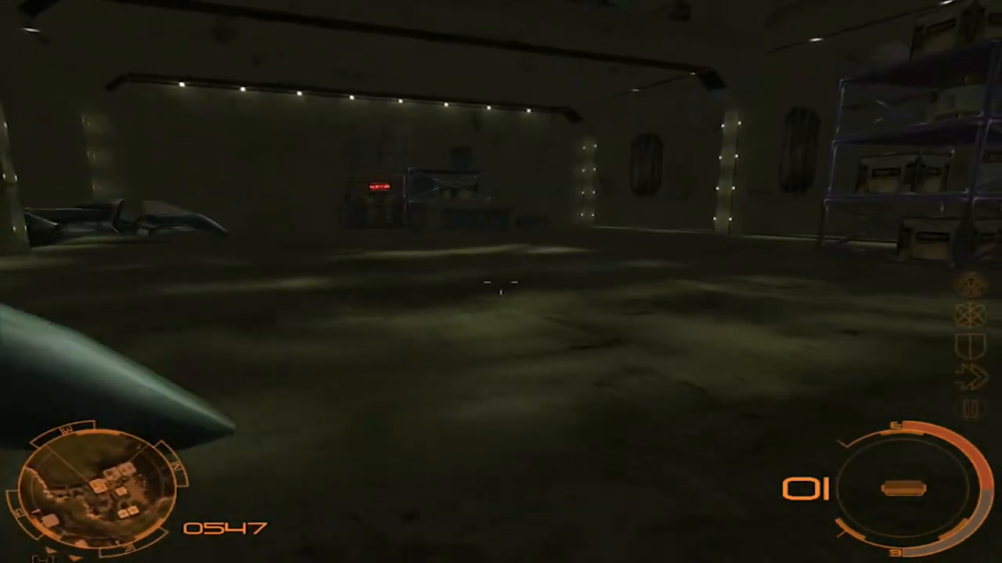